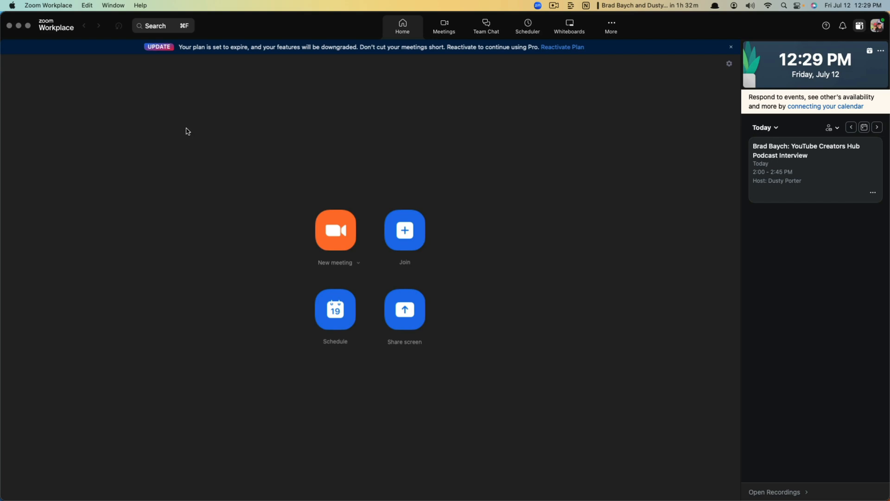
mouse_move(171, 122)
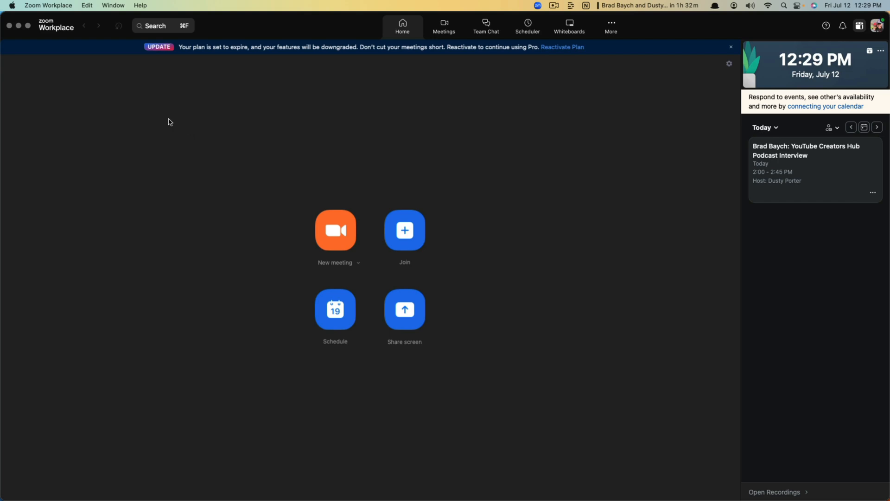
mouse_move(166, 121)
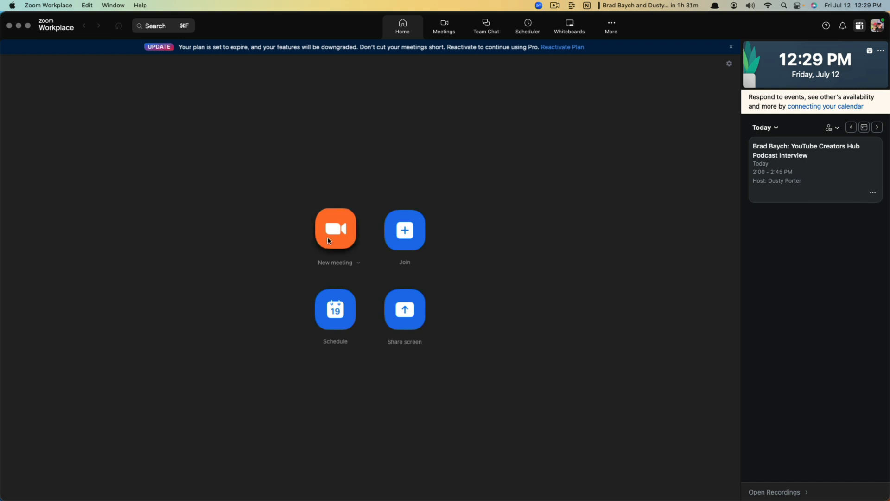
Start a new Zoom meeting as host with video off.
left_click(335, 229)
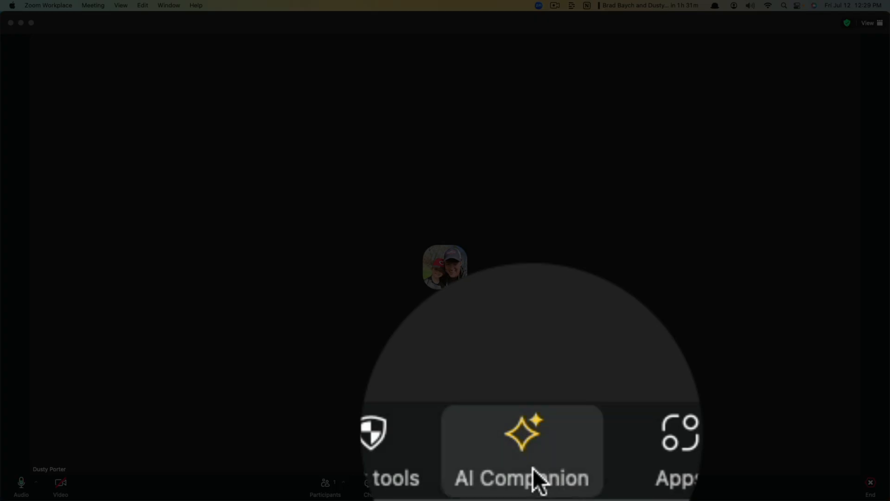
mouse_move(516, 457)
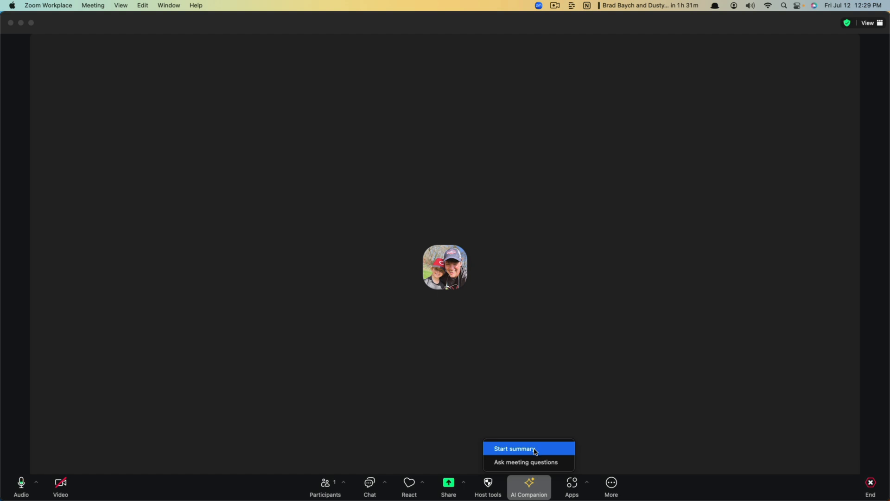
Start the AI Companion meeting summary for the running meeting.
left_click(513, 449)
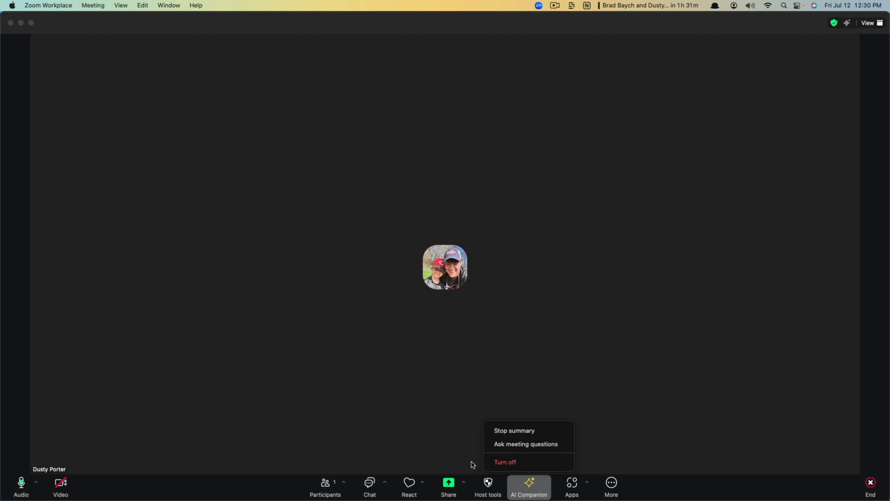
mouse_move(525, 443)
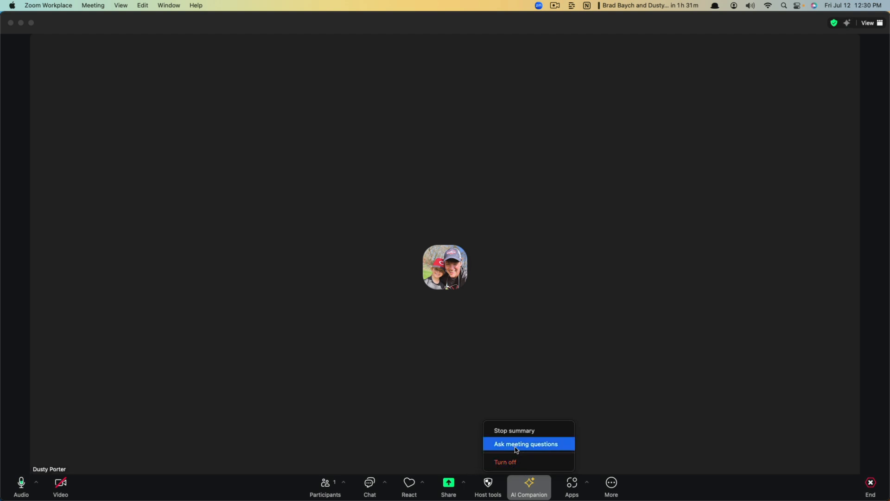
Bring up the Enable meeting questions prompt from the AI Companion menu.
left_click(525, 444)
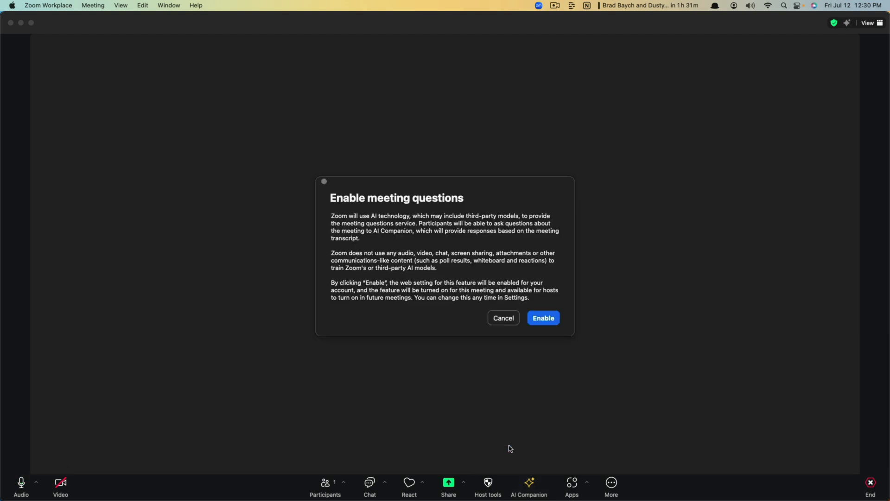
mouse_move(580, 413)
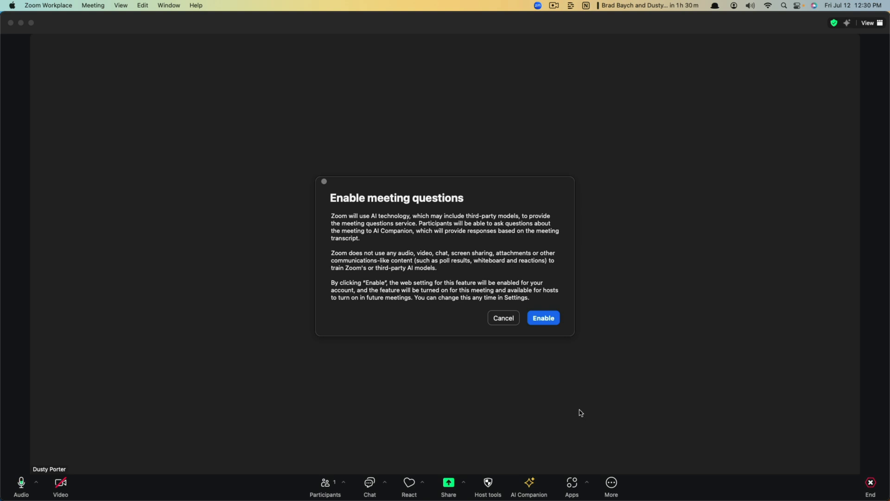
mouse_move(320, 228)
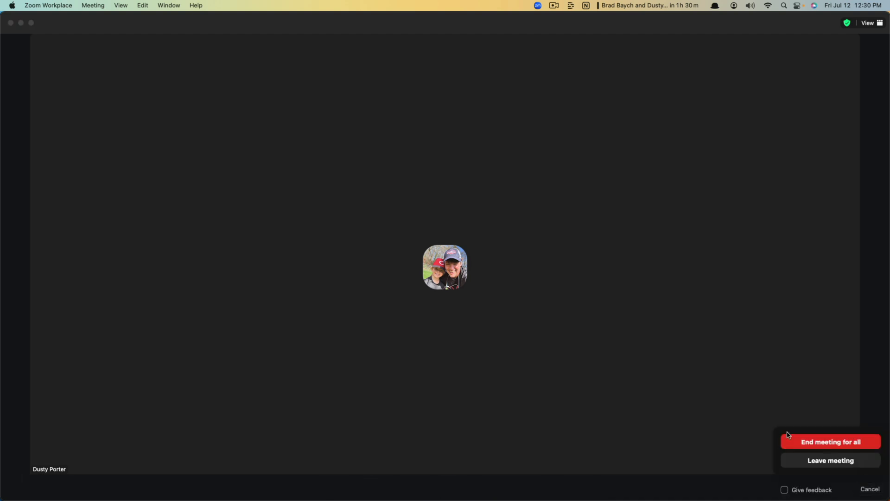
End the meeting for all and read the emailed summary's recap, next steps and summary in Gmail.
left_click(829, 441)
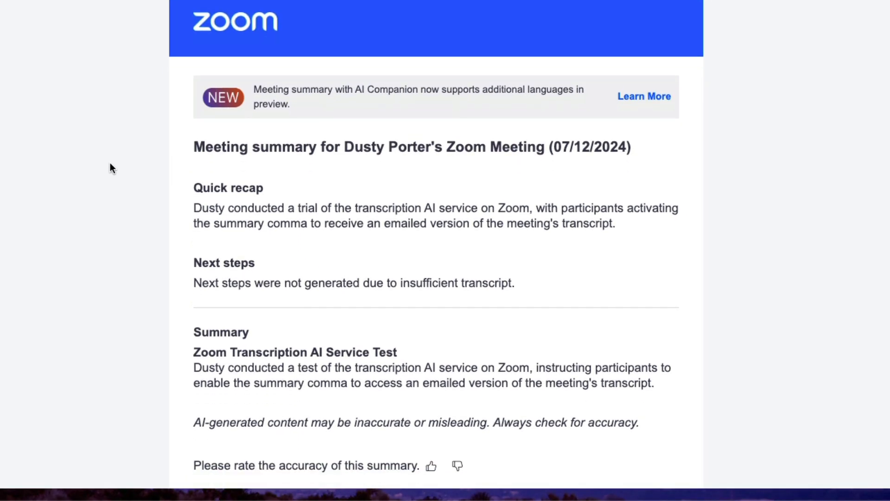
mouse_move(423, 171)
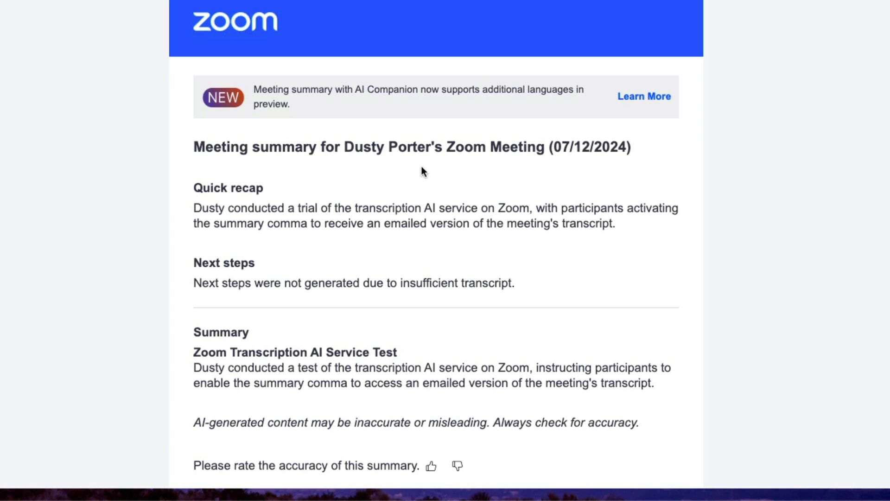
scroll("down", 3)
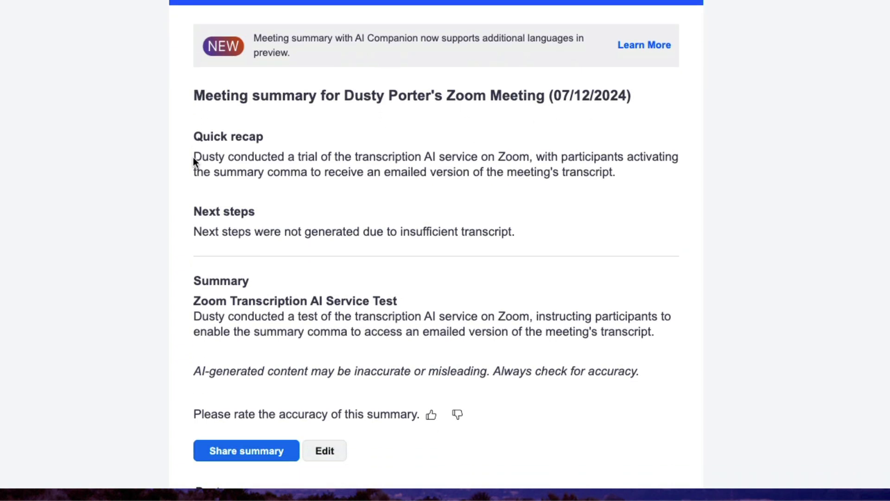
mouse_move(195, 142)
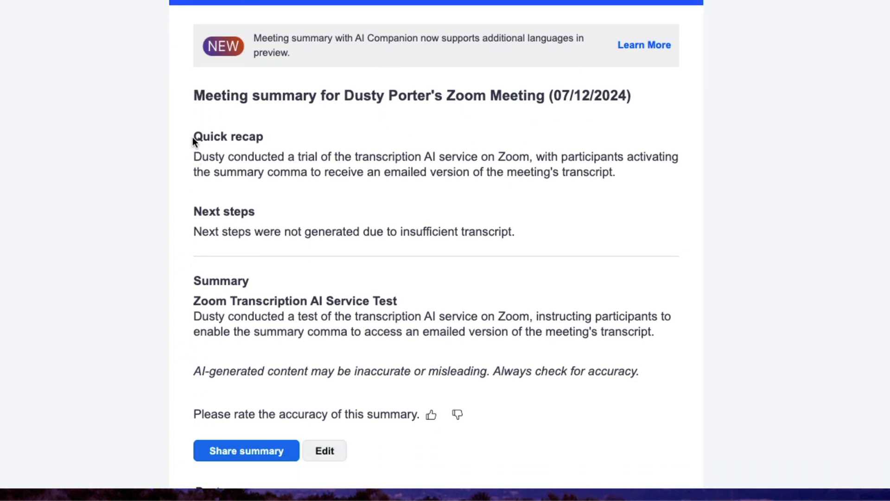
mouse_move(444, 192)
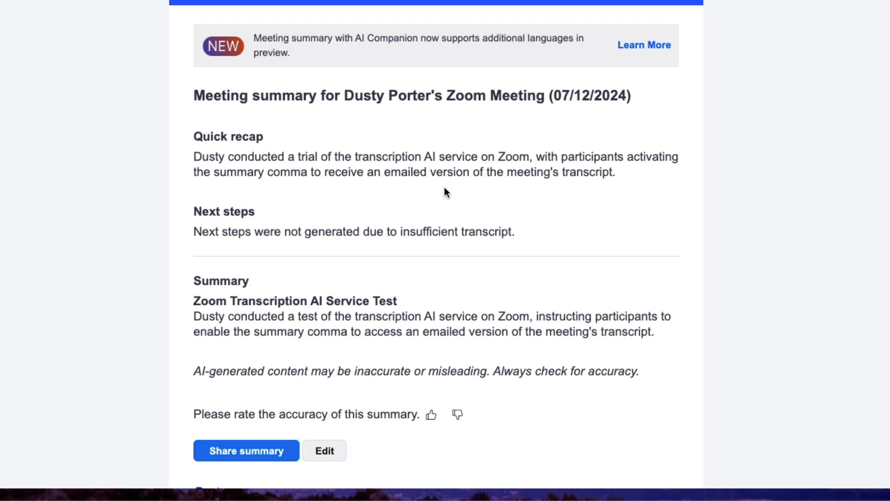
mouse_move(241, 163)
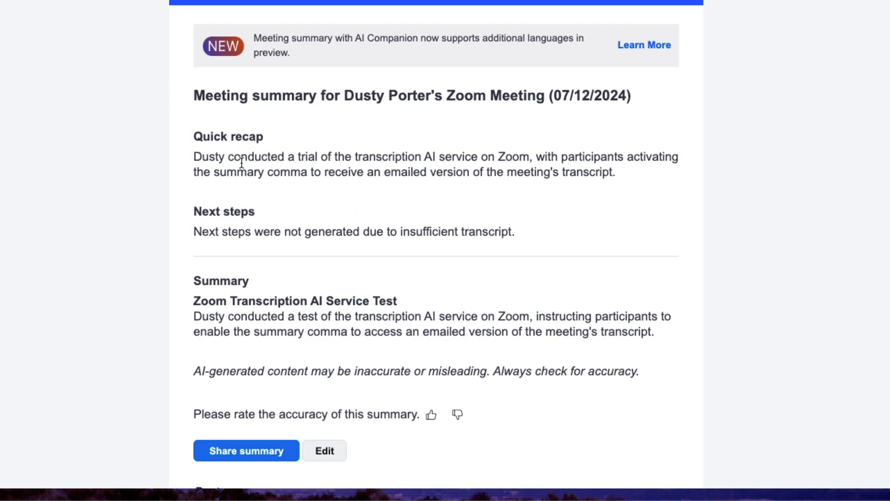
scroll("down", 3)
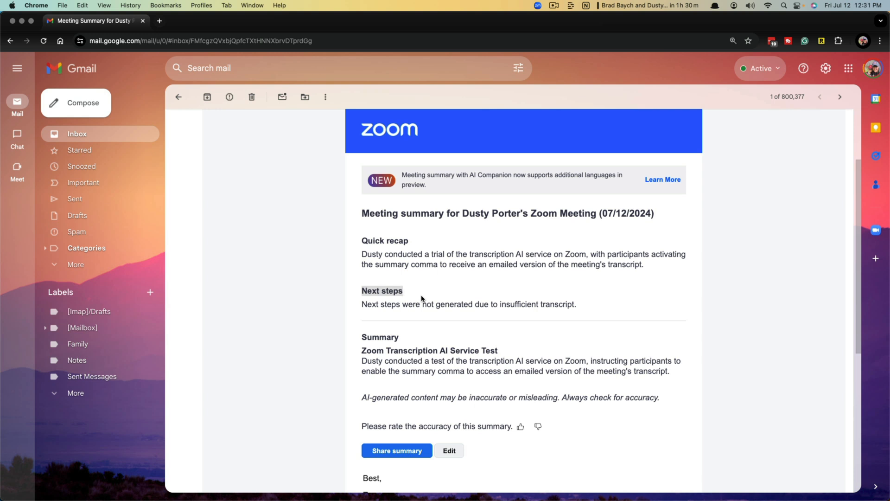
Use the email's Edit button to load the summary on the Zoom web portal.
scroll("down", 3)
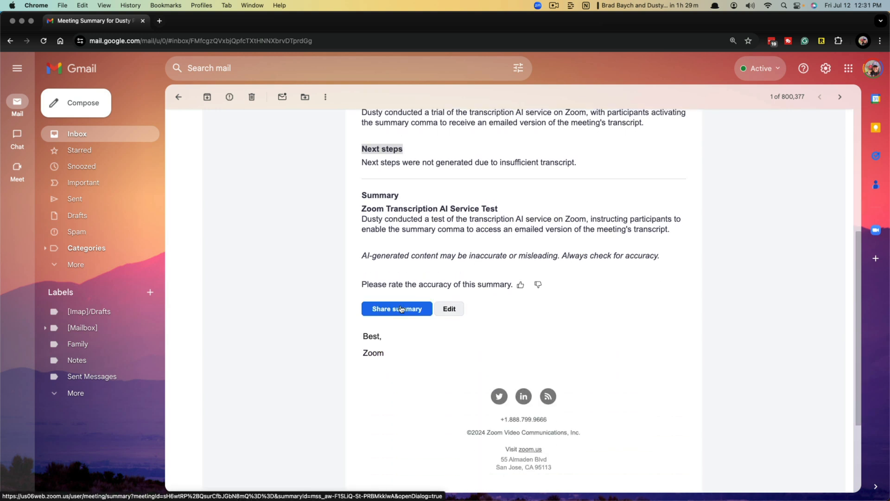
mouse_move(448, 308)
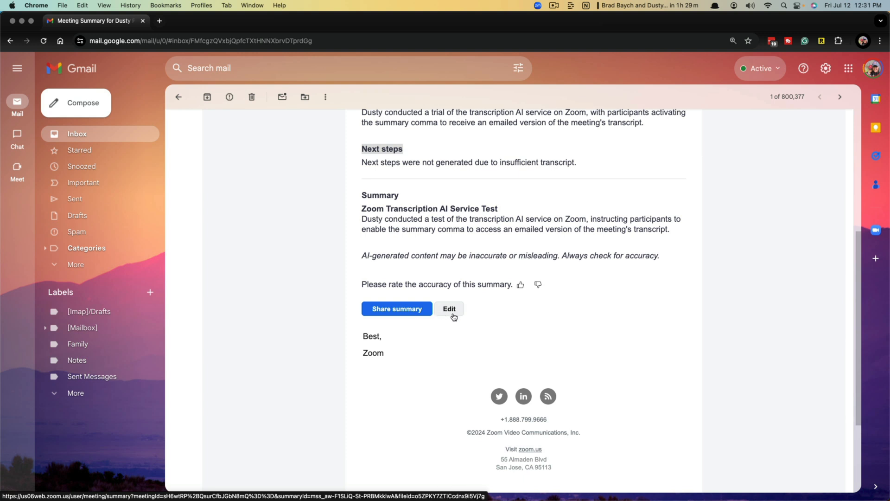
left_click(449, 308)
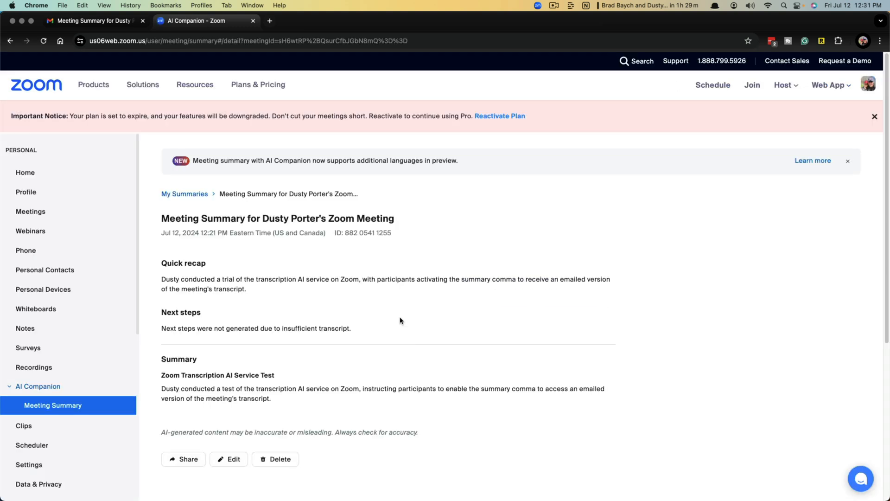
Rewrite the Quick recap so participants activated the summary and save it as last edited by the host.
left_click(874, 116)
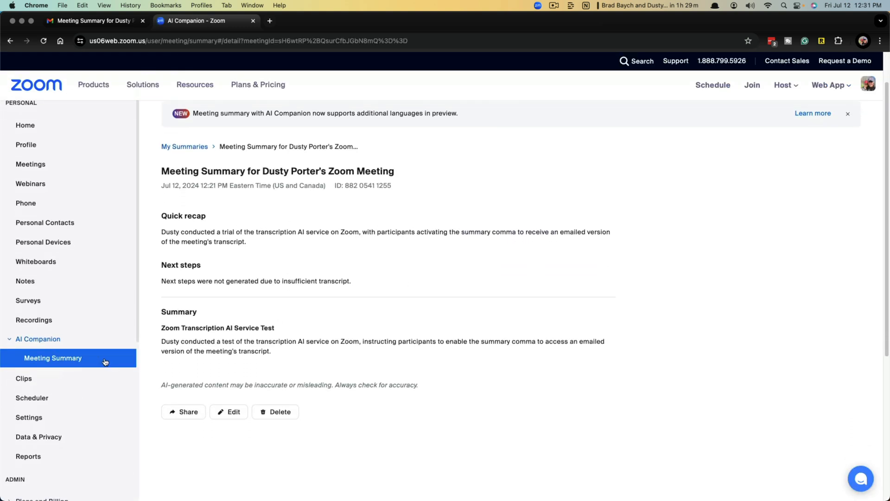
left_click(228, 412)
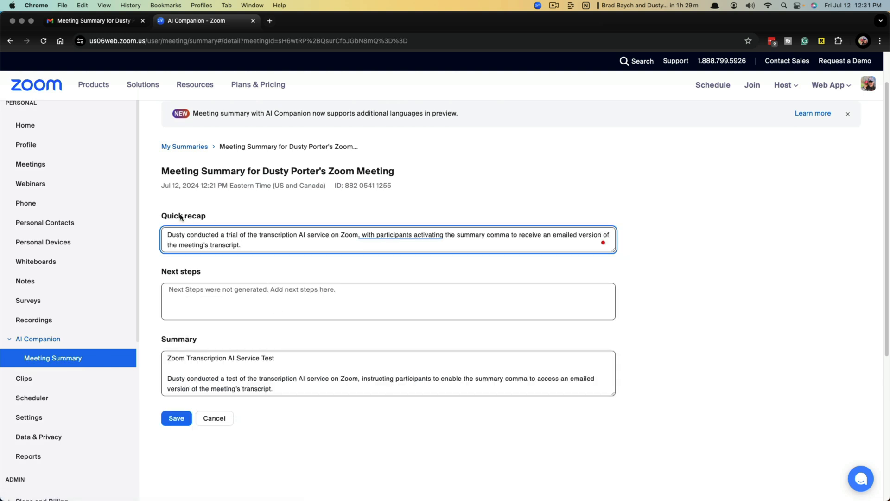
type("T")
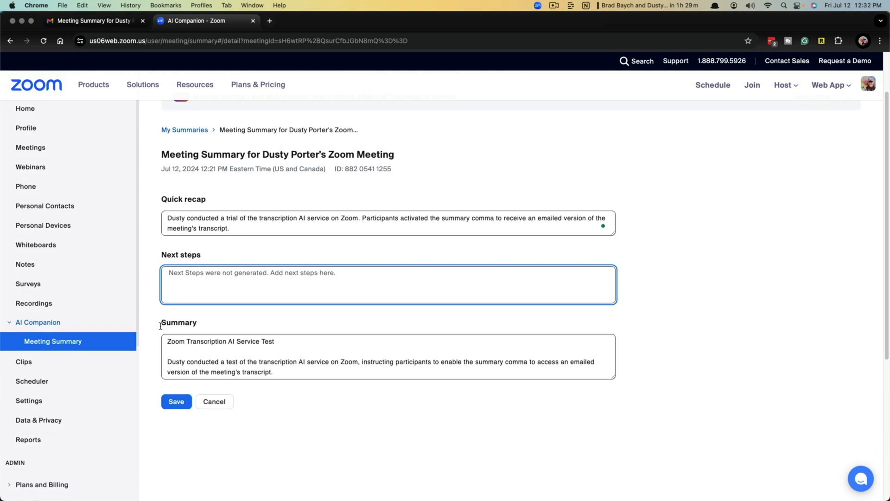
left_click(177, 402)
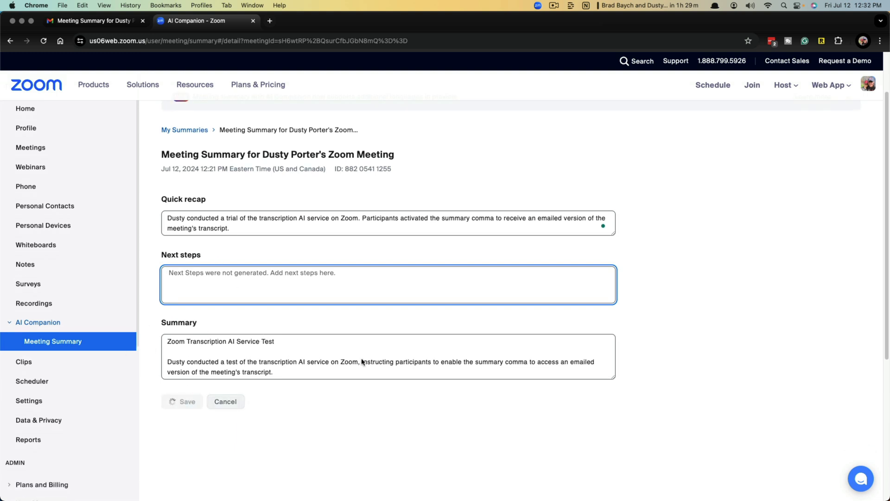
left_click(182, 402)
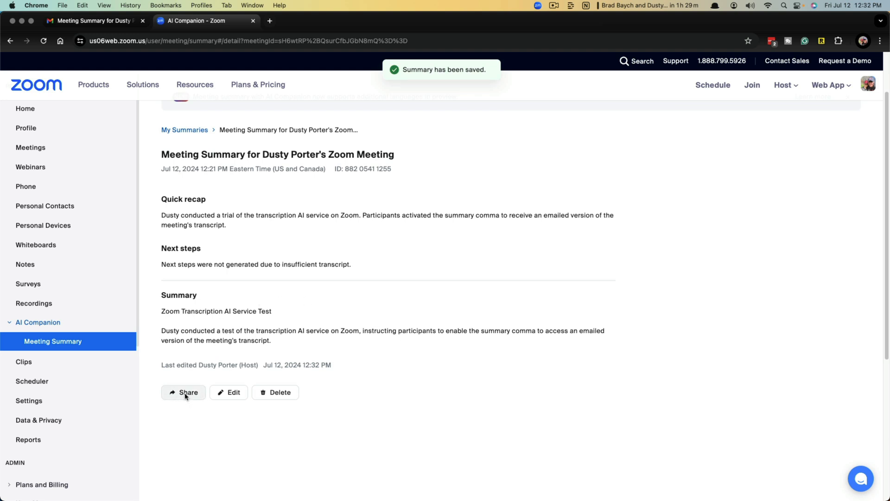
left_click(184, 393)
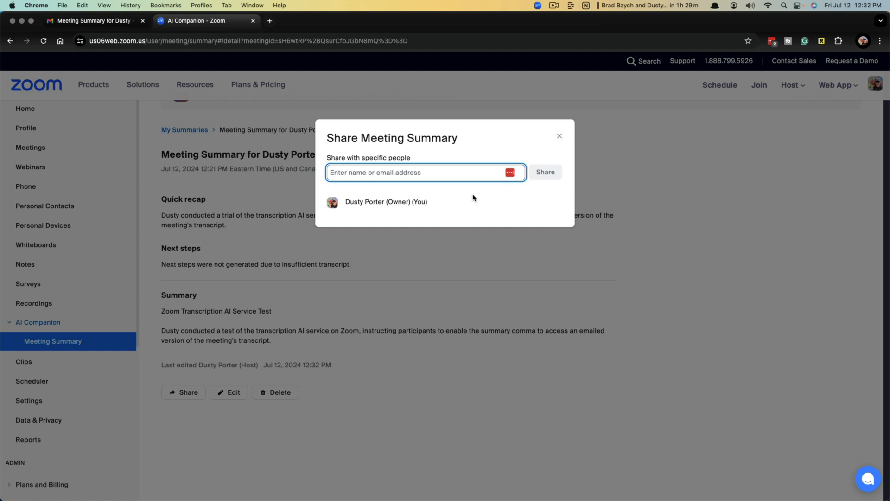
left_click(558, 136)
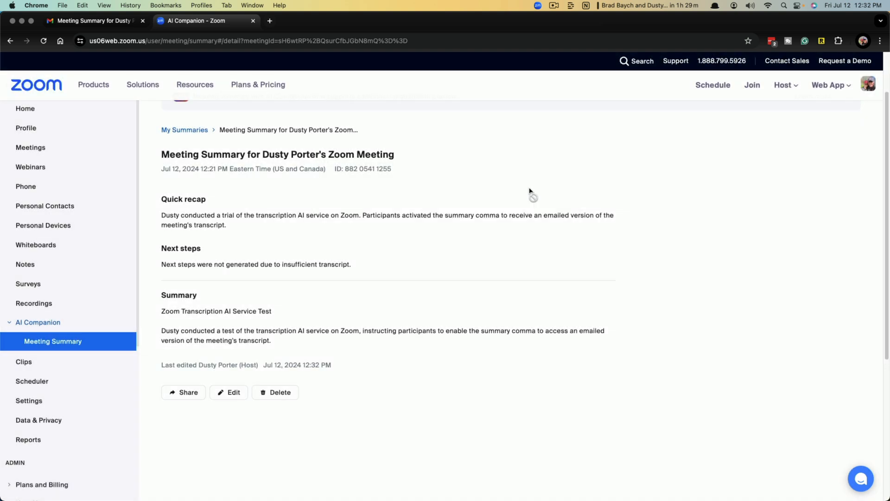
mouse_move(93, 85)
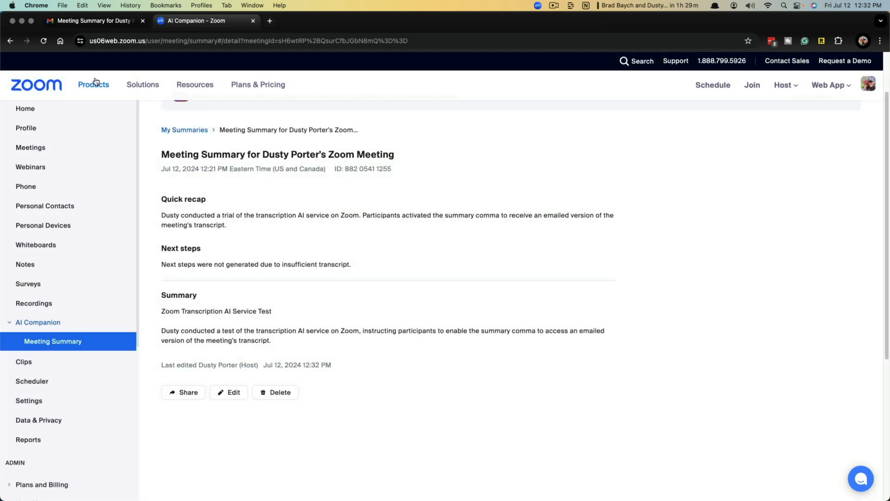
Return to the Gmail summary email and scroll up to its title and quick recap.
left_click(94, 21)
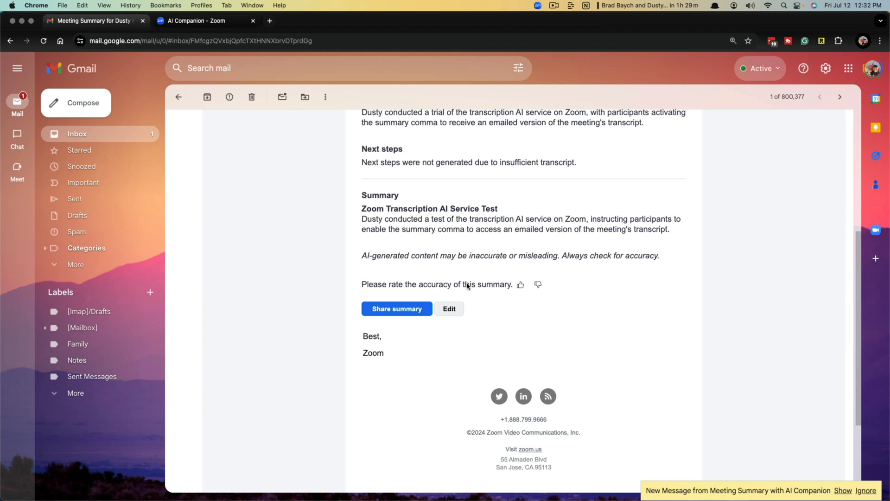
scroll("down", 3)
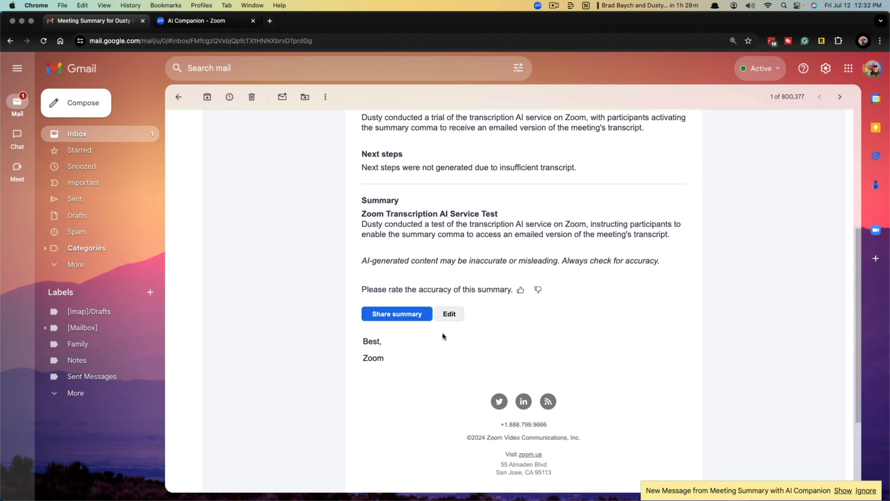
scroll("up", 3)
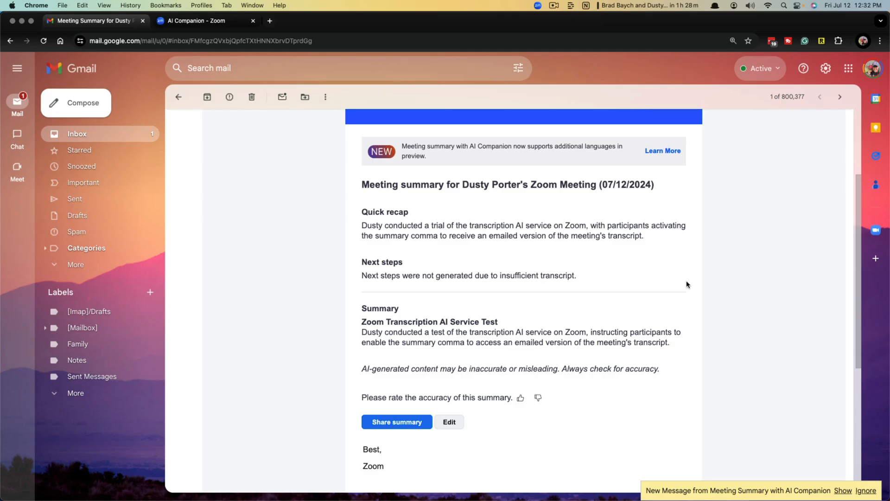
mouse_move(429, 276)
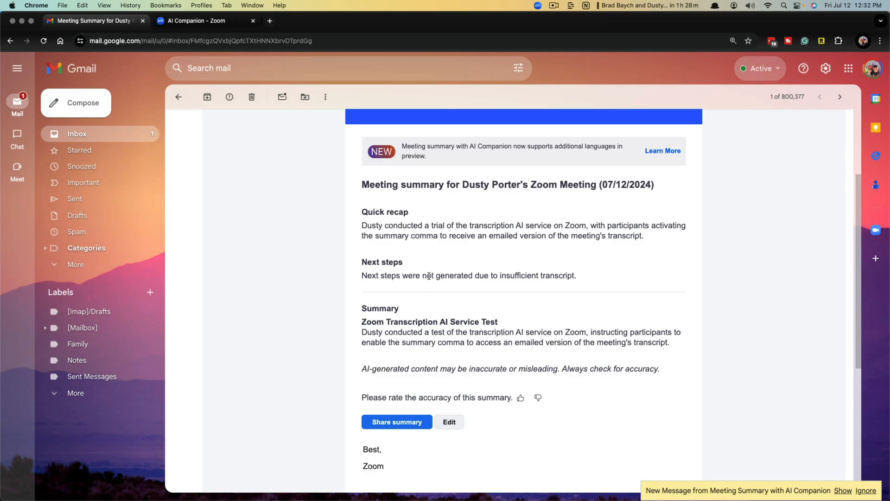